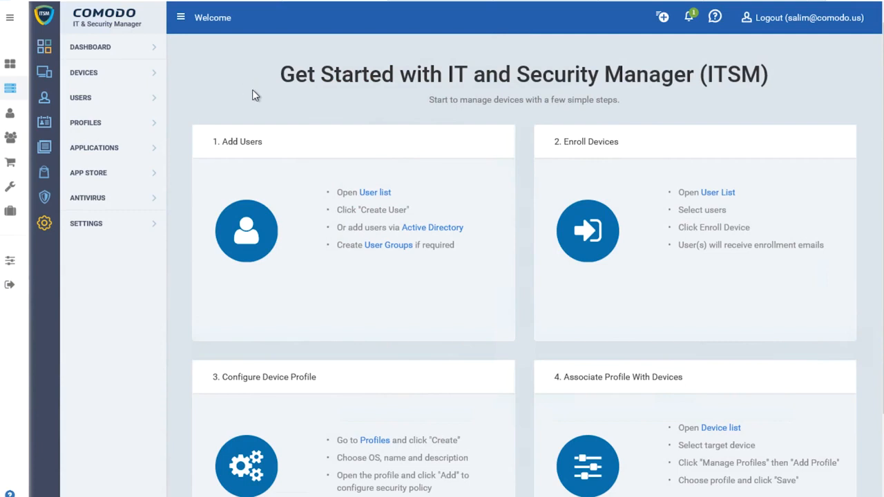
pyautogui.moveTo(312, 214)
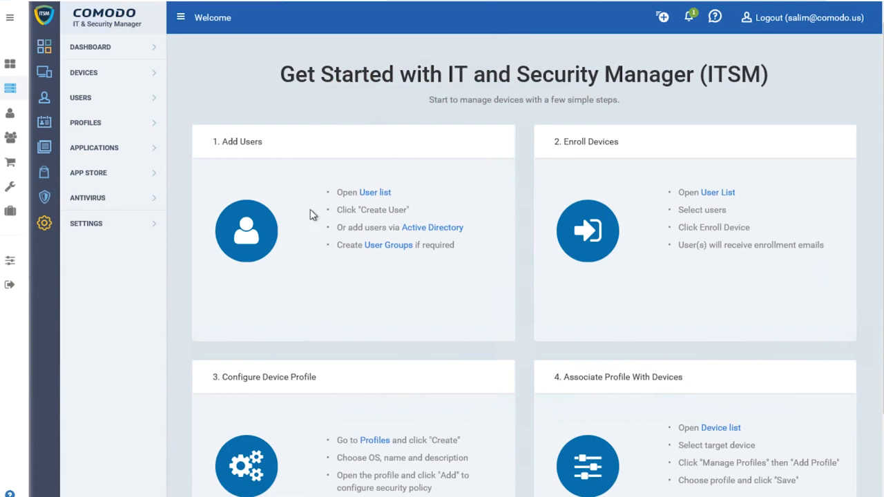
pyautogui.moveTo(508, 140)
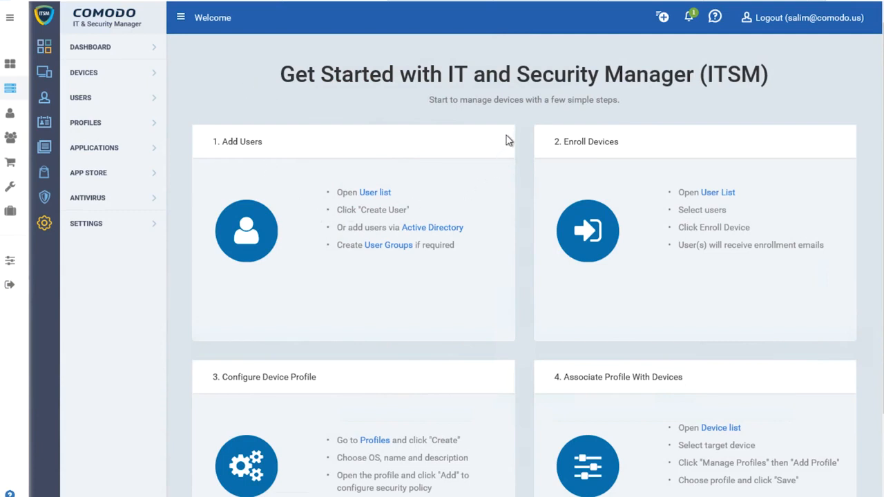
pyautogui.moveTo(370, 174)
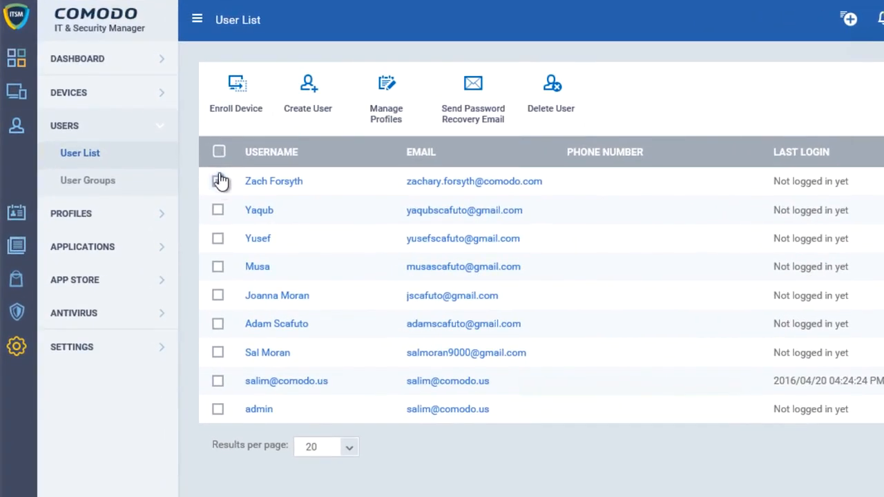
# - Review the enrolled device list, select the first desktop, and view the iPhone (2) details
pyautogui.click(235, 90)
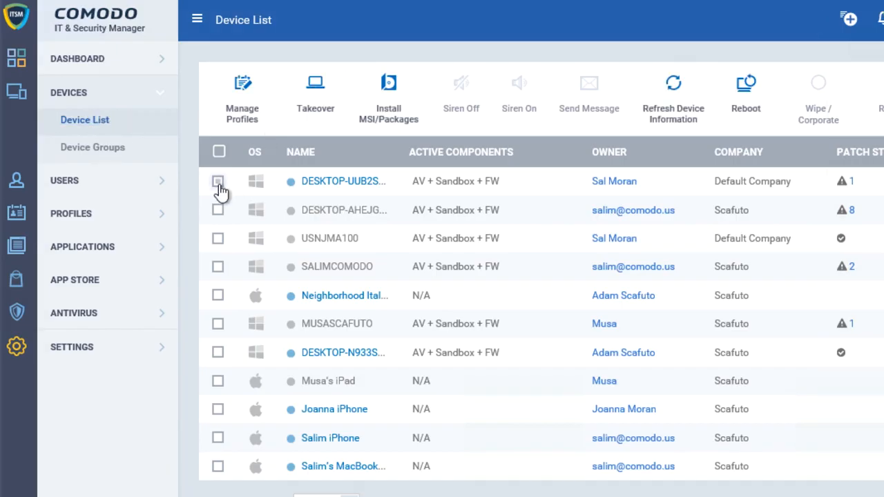
pyautogui.click(218, 180)
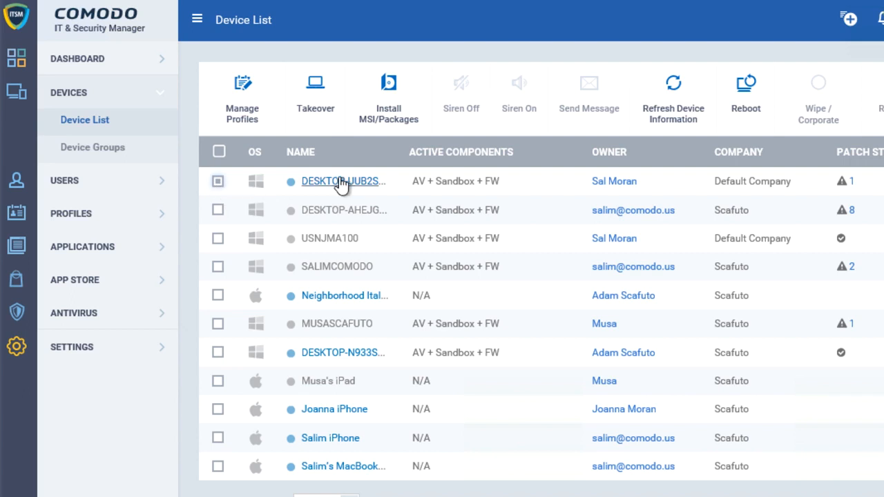
pyautogui.moveTo(243, 104)
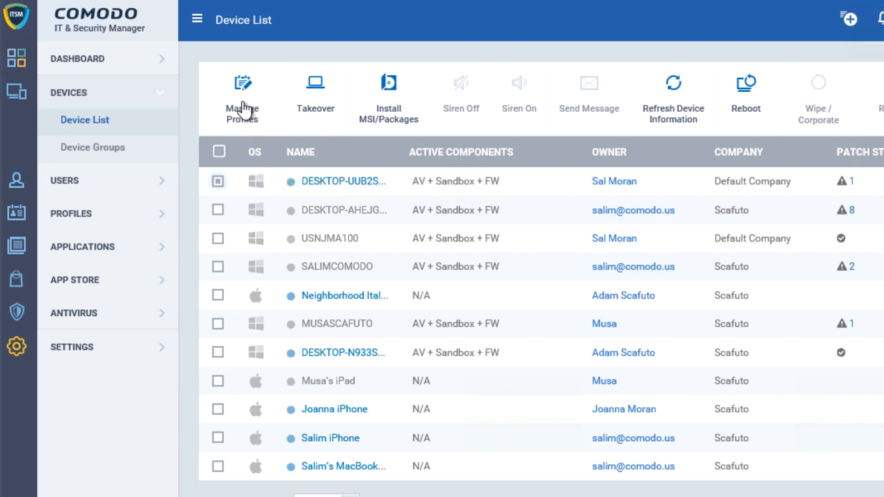
pyautogui.moveTo(248, 142)
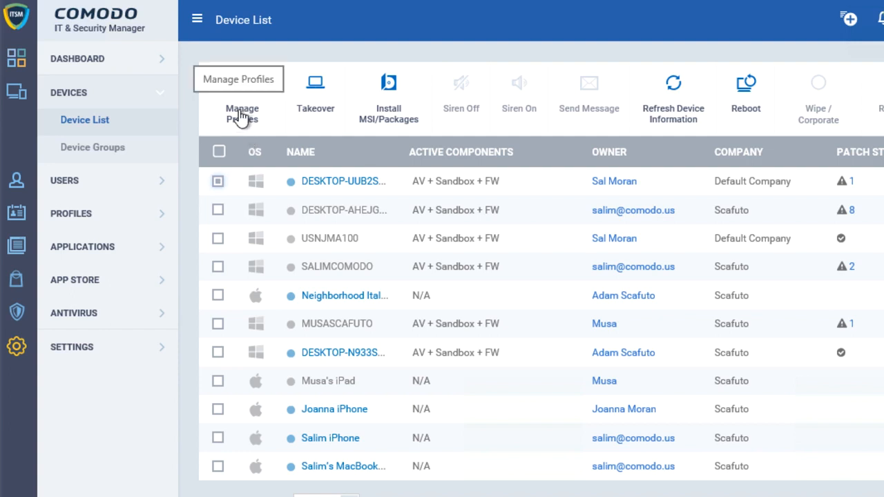
pyautogui.moveTo(317, 124)
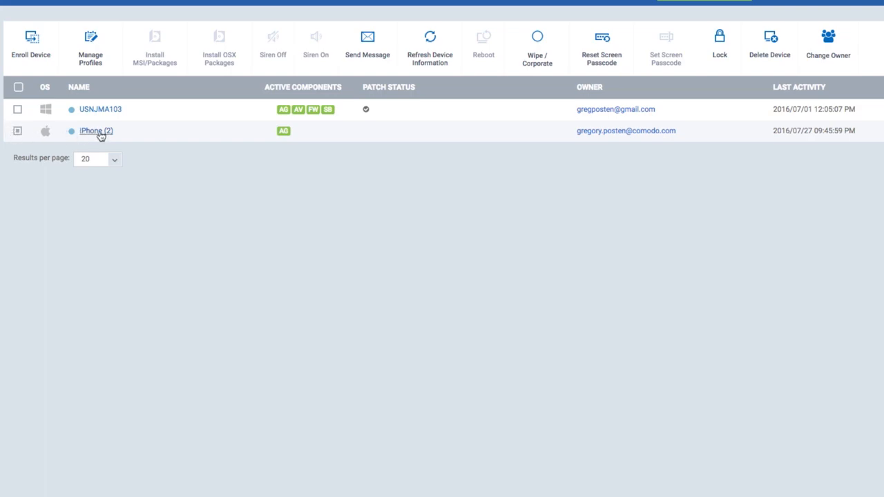
pyautogui.click(94, 129)
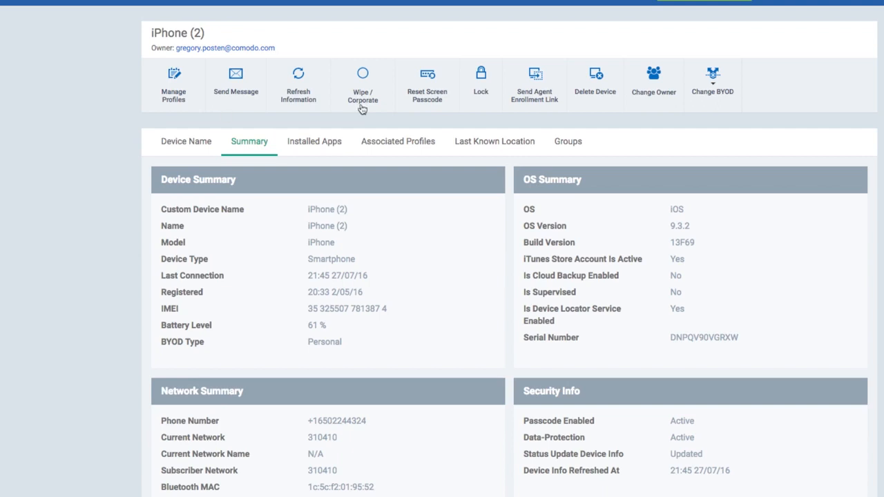
pyautogui.moveTo(536, 112)
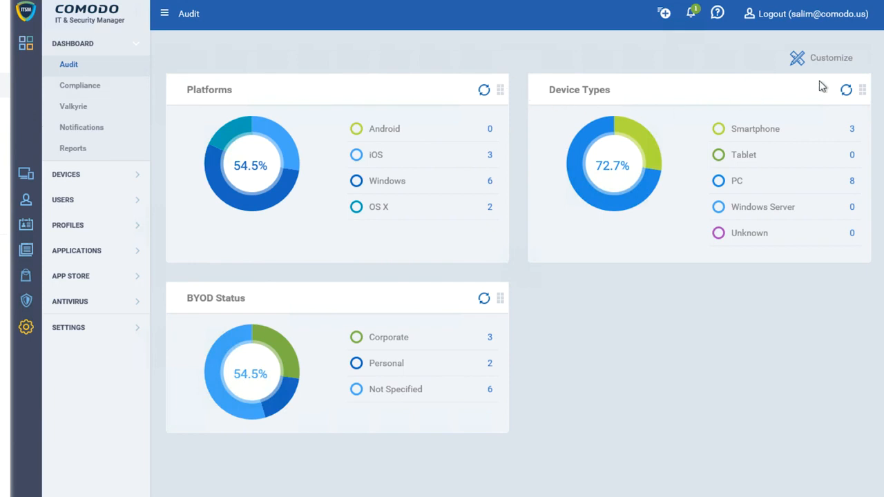
# - Show the Compliance dashboard and scroll through its virus scan and antivirus update widgets
pyautogui.click(80, 85)
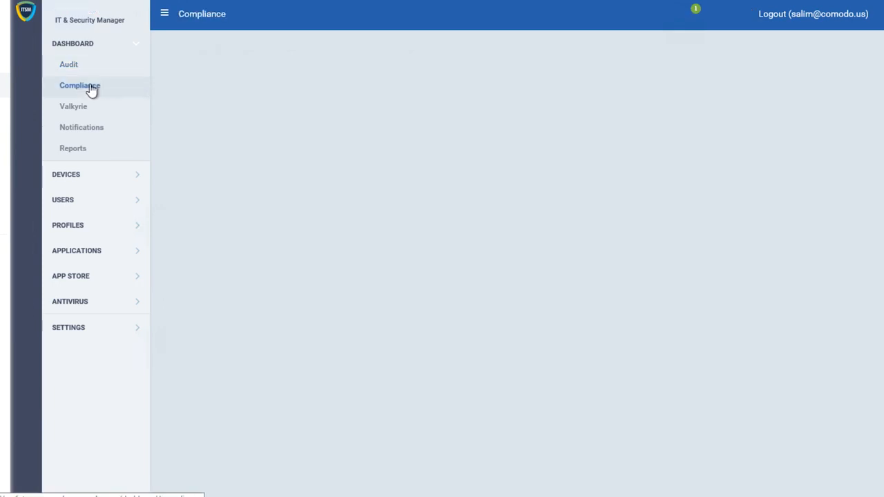
pyautogui.click(80, 86)
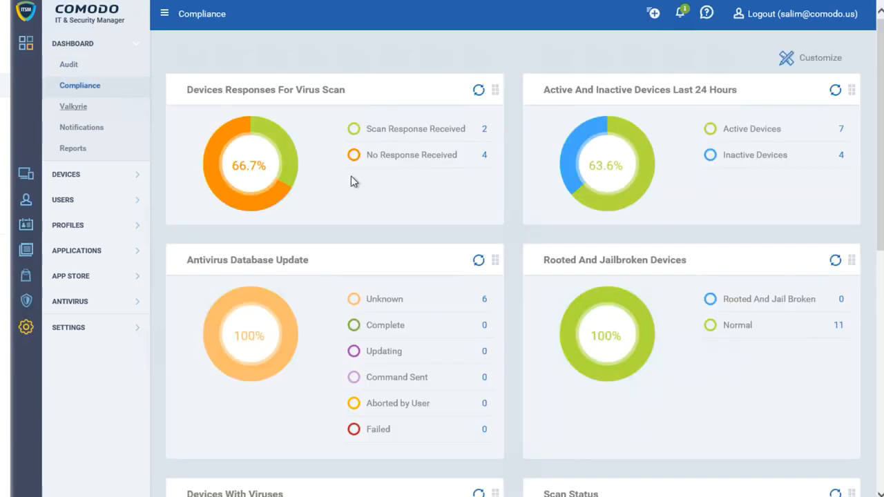
pyautogui.moveTo(283, 94)
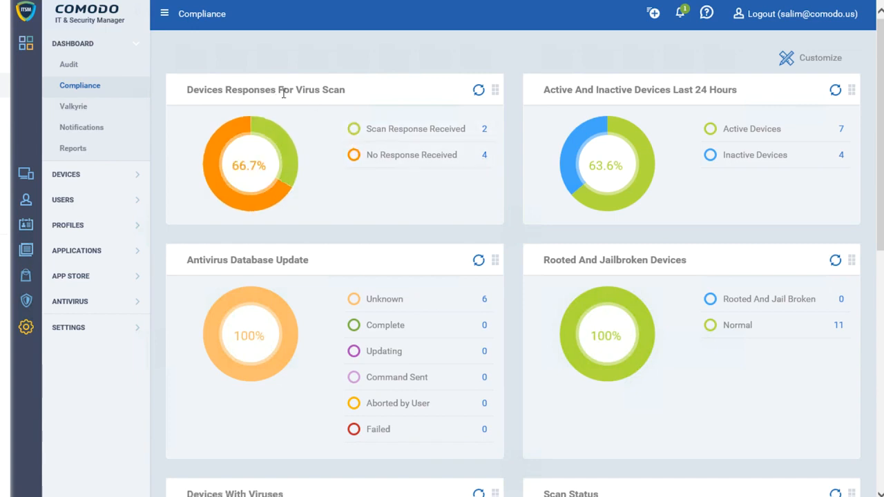
pyautogui.moveTo(612, 114)
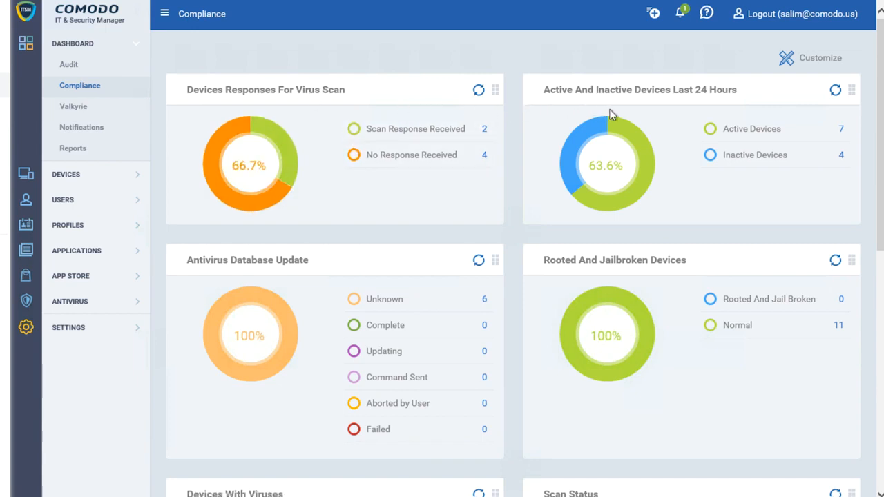
pyautogui.moveTo(613, 260)
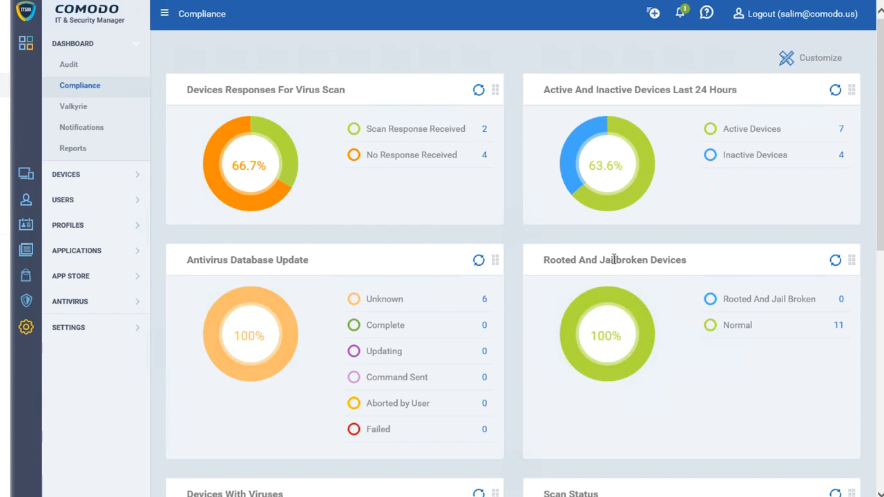
pyautogui.scroll(-3)
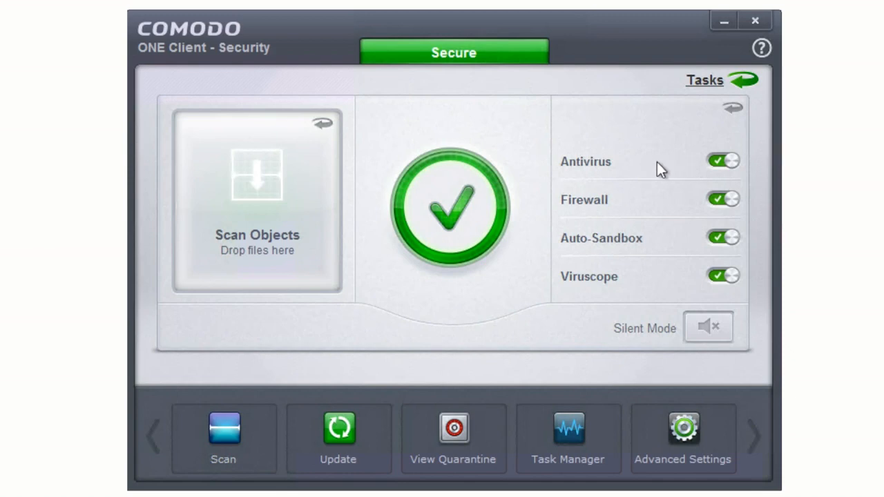
pyautogui.moveTo(685, 237)
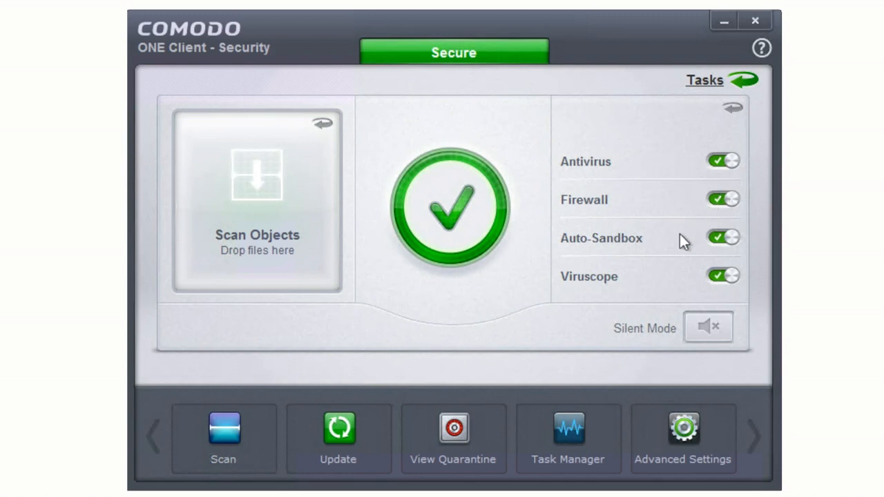
pyautogui.moveTo(678, 280)
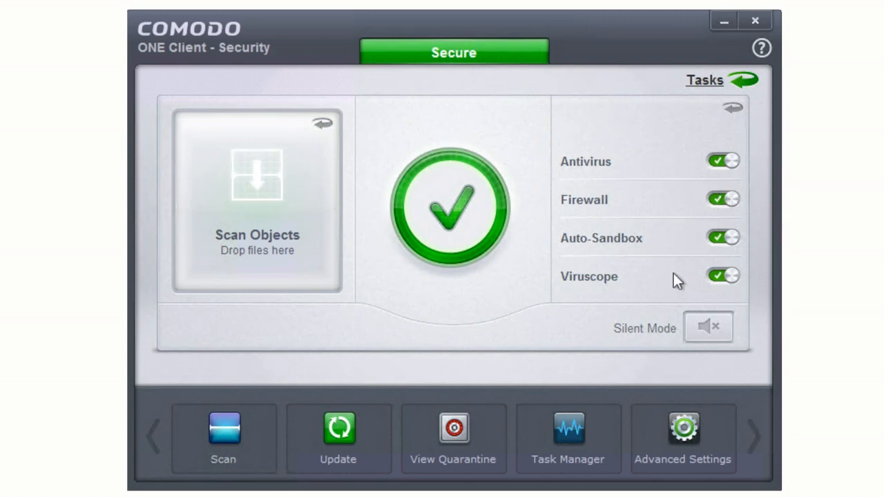
pyautogui.moveTo(690, 304)
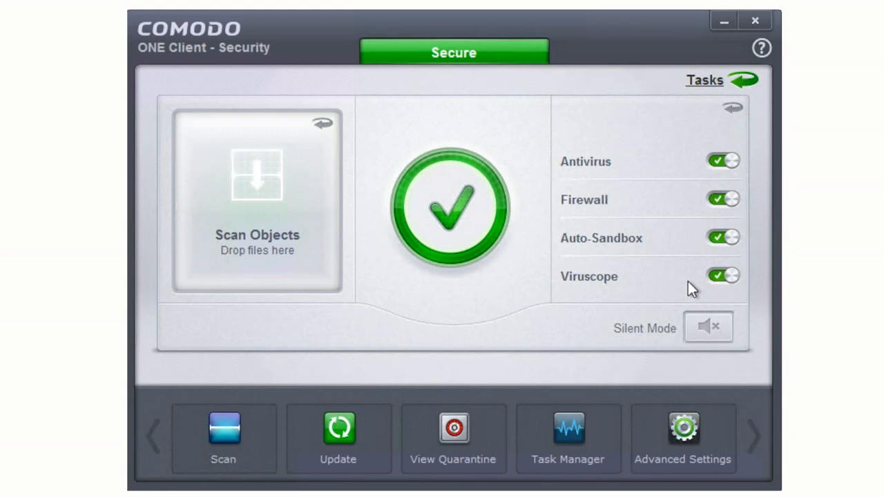
pyautogui.moveTo(696, 287)
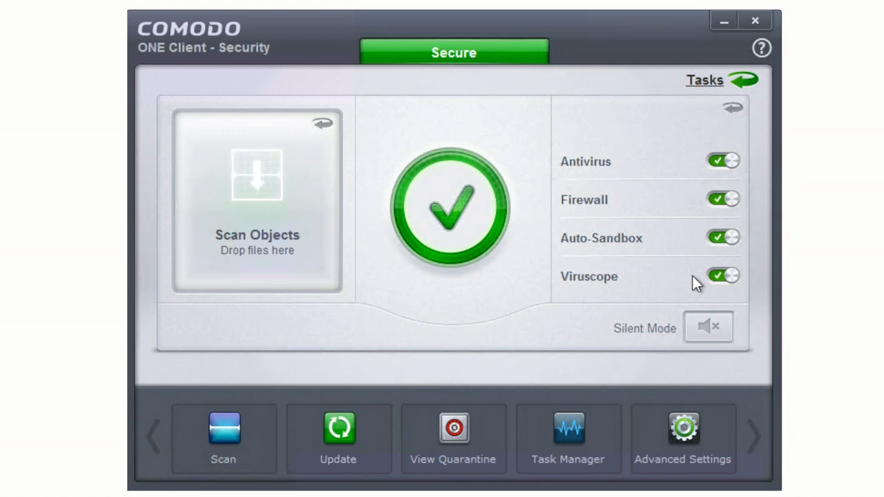
pyautogui.moveTo(670, 237)
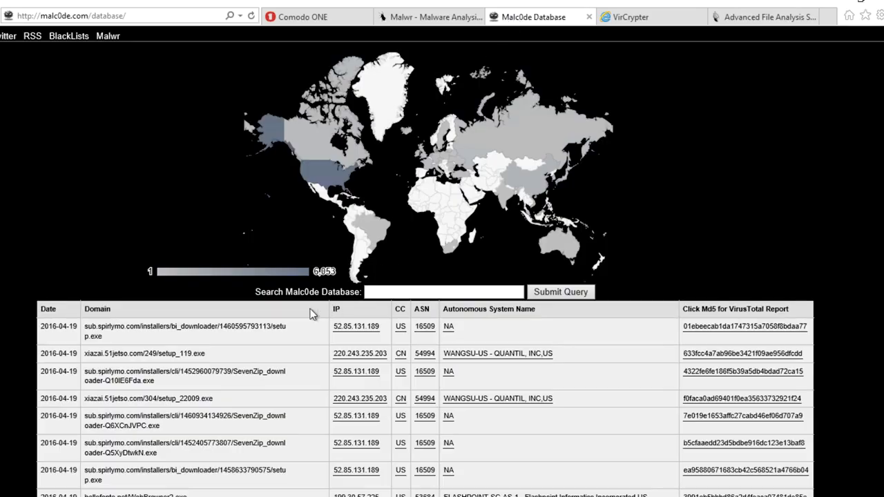
pyautogui.moveTo(282, 439)
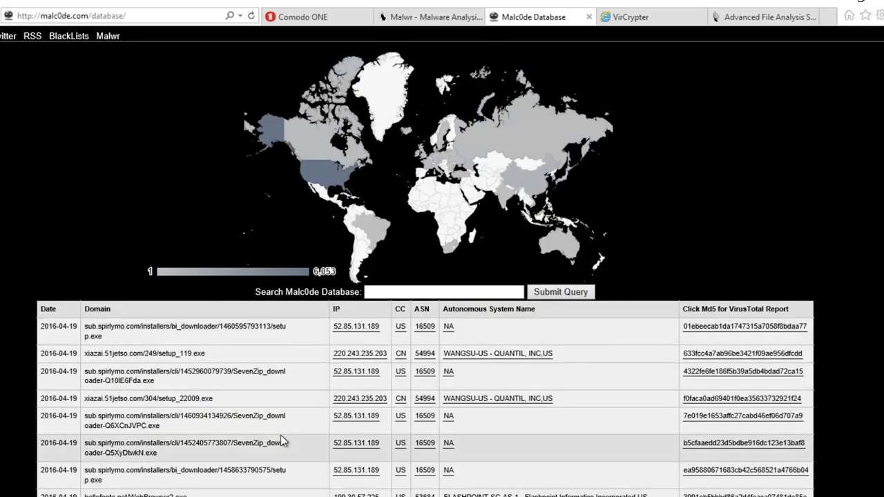
pyautogui.moveTo(157, 308)
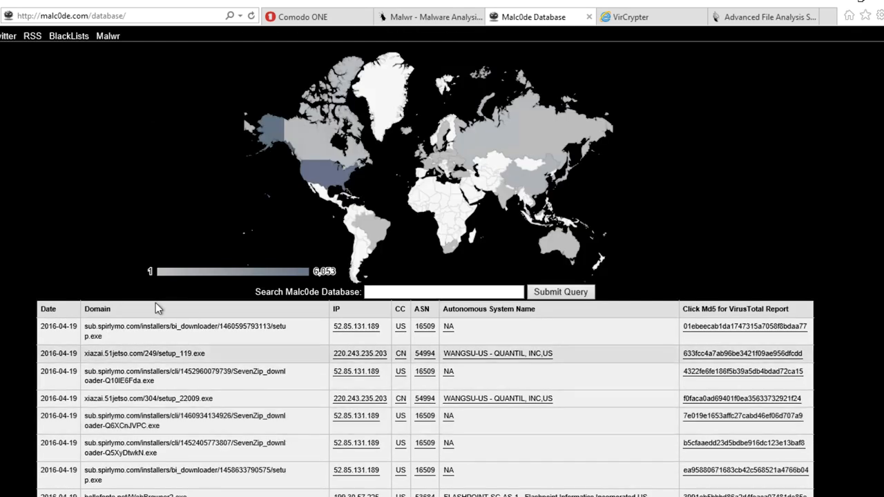
# - Download the most recent Malwr analysed sample, naming the saved file 'This ma...'
pyautogui.click(428, 16)
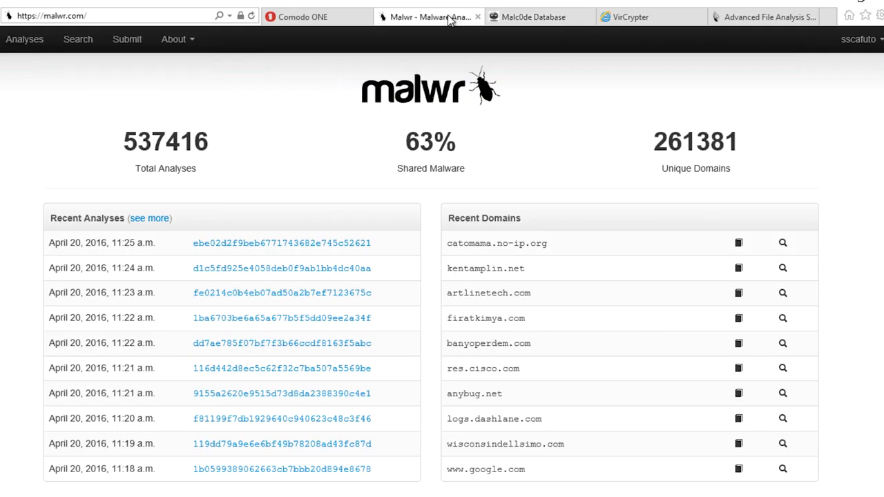
pyautogui.click(282, 244)
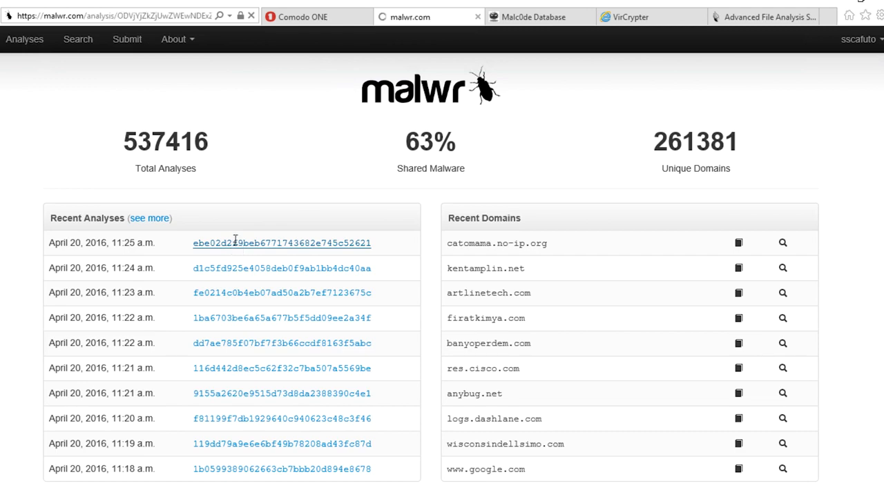
pyautogui.click(281, 243)
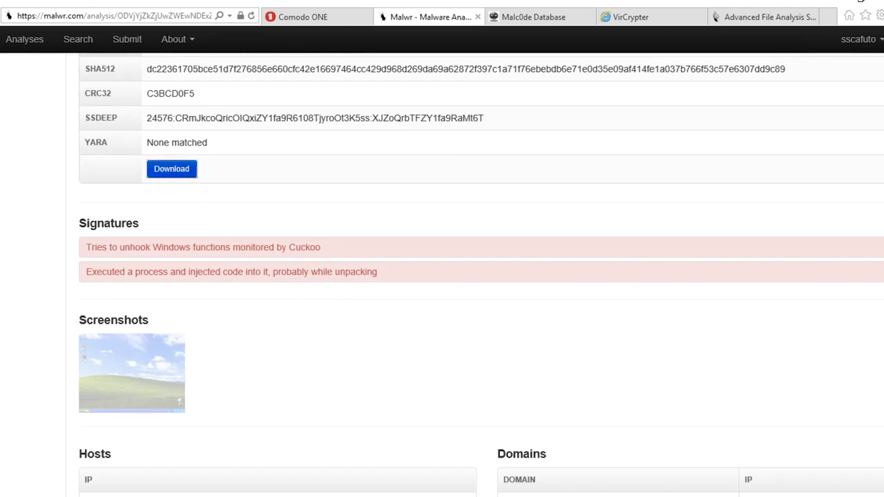
pyautogui.click(171, 168)
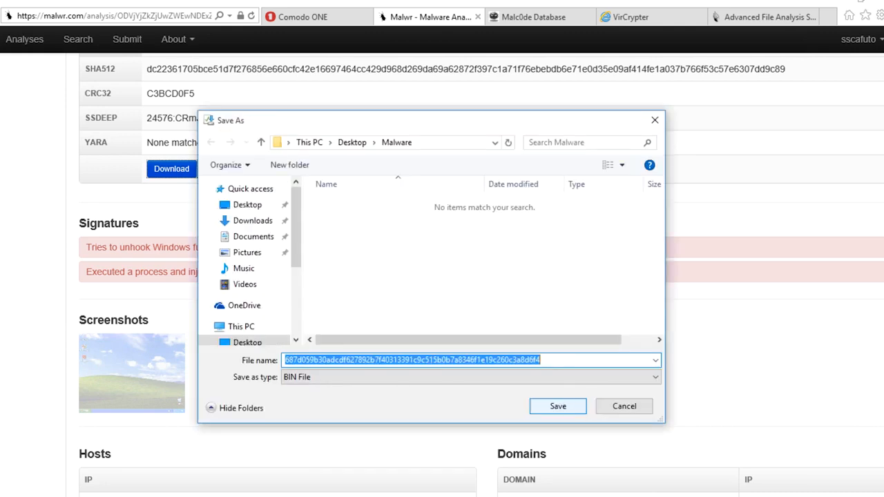
pyautogui.write('This ma')
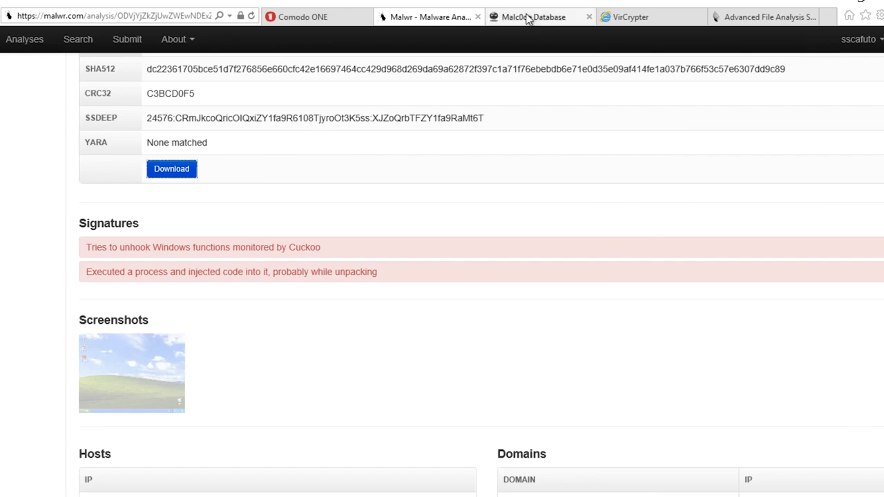
# - Save the SevenZip downloader link from the Malc0de table into the Desktop Malware folder
pyautogui.click(527, 17)
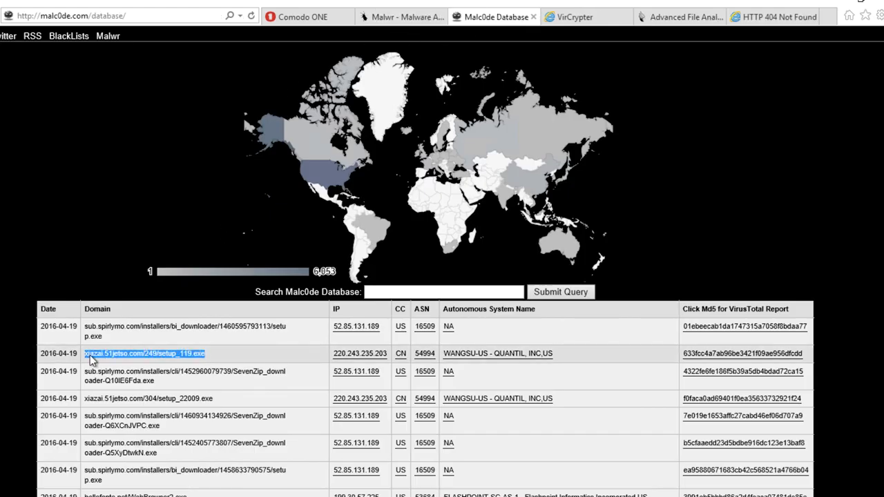
pyautogui.rightClick(145, 354)
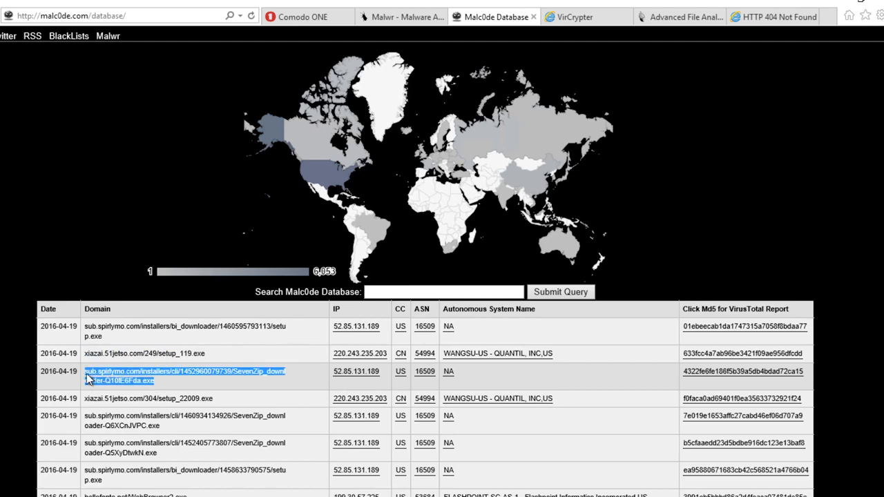
pyautogui.moveTo(414, 17)
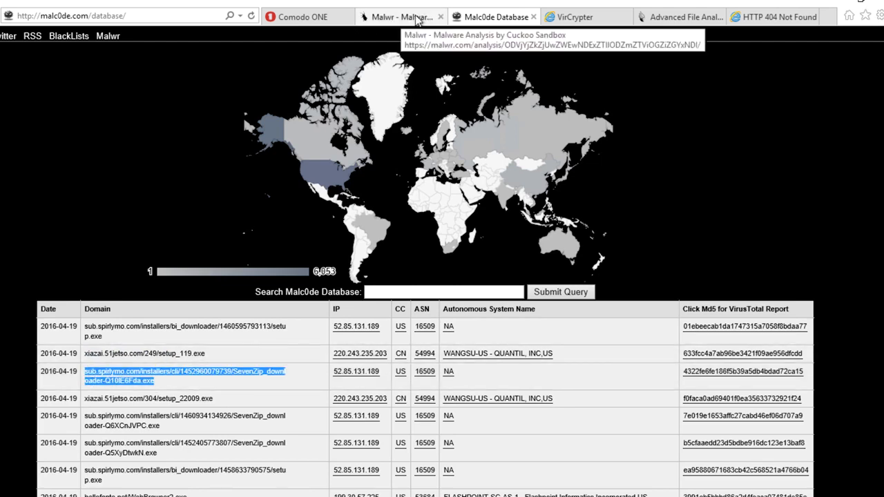
pyautogui.rightClick(141, 379)
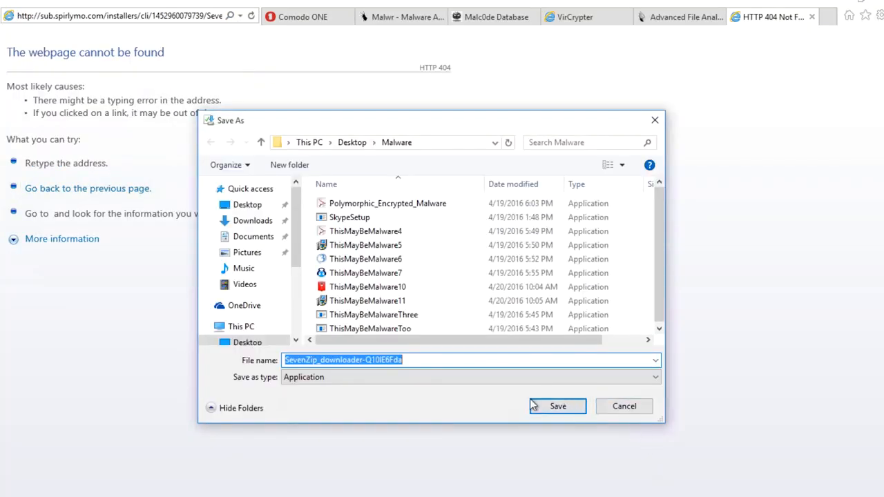
pyautogui.click(366, 302)
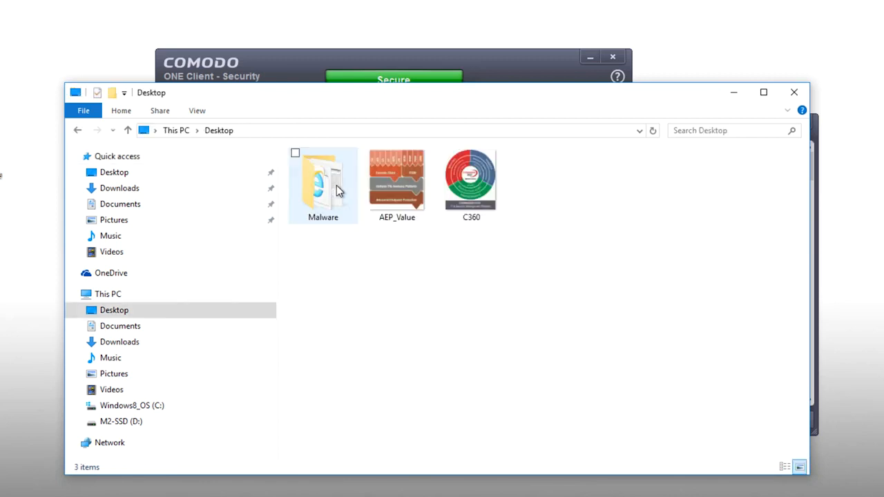
# - Run the ThisMayBeMalware7 sample from the Malware folder, allowing its UAC prompt
pyautogui.doubleClick(323, 179)
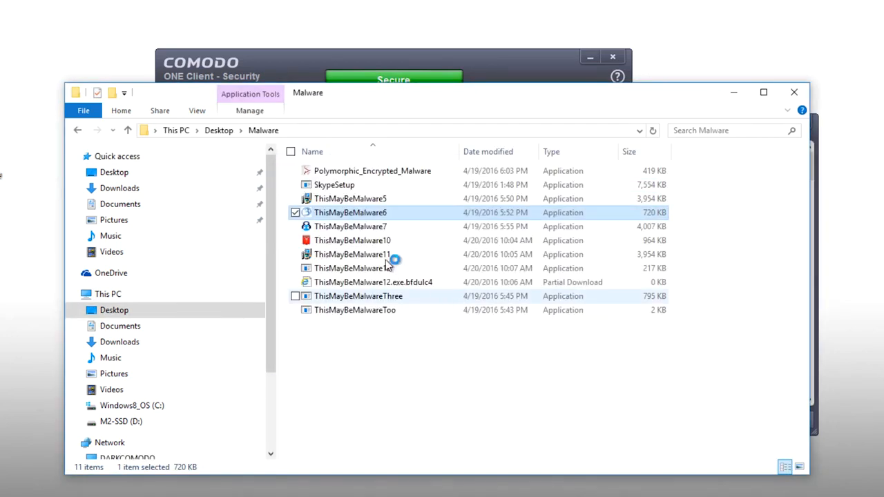
pyautogui.click(351, 226)
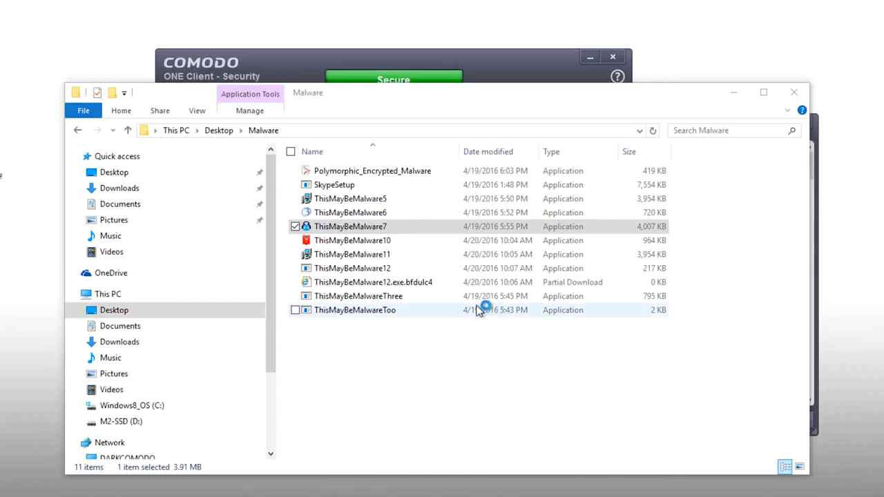
pyautogui.doubleClick(350, 227)
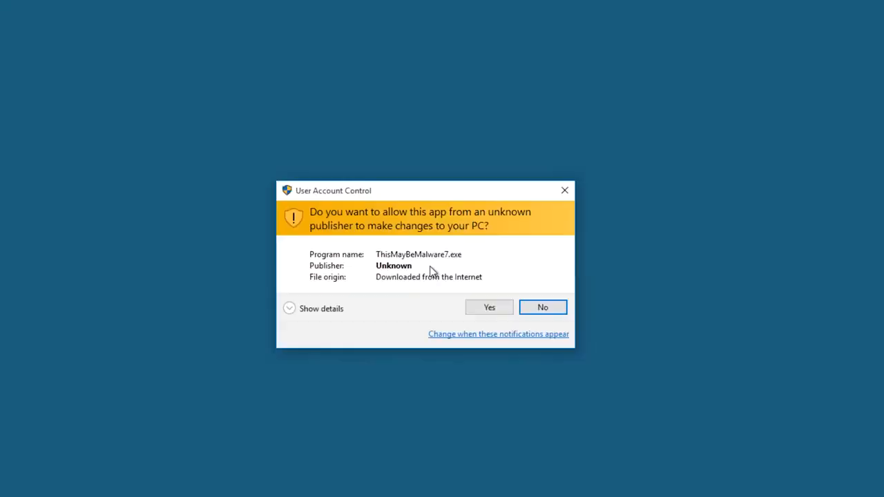
pyautogui.click(543, 306)
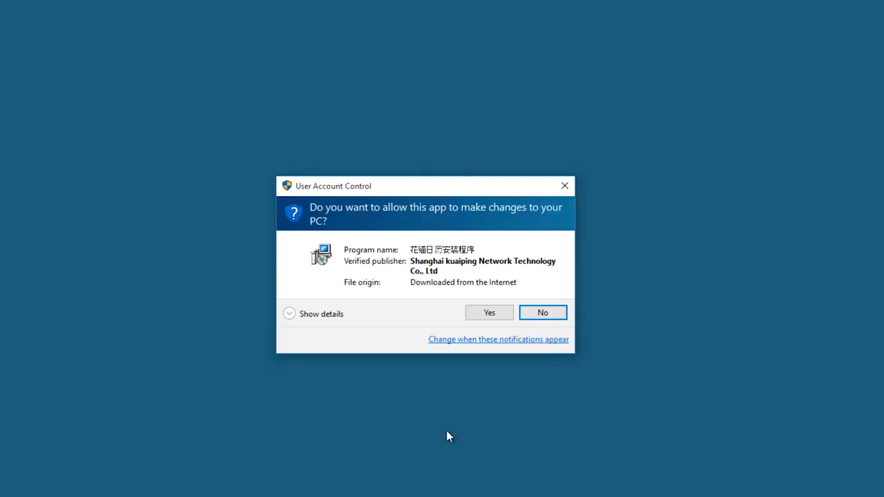
pyautogui.moveTo(441, 269)
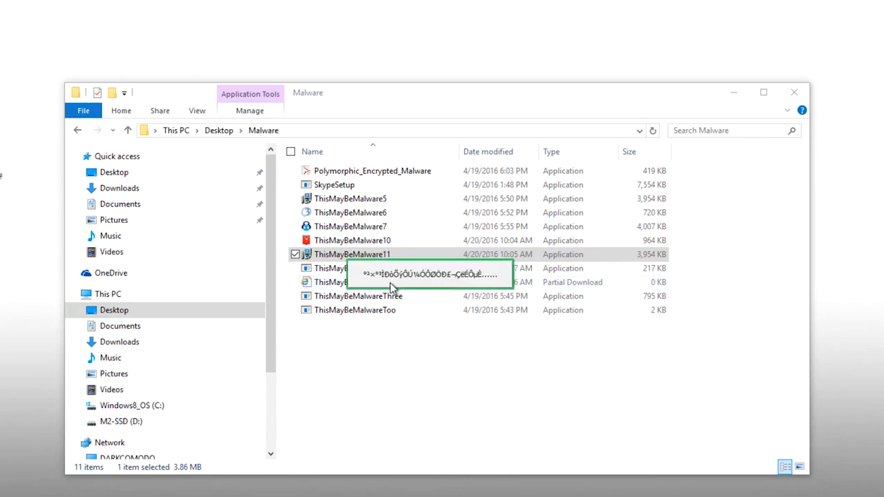
pyautogui.moveTo(393, 327)
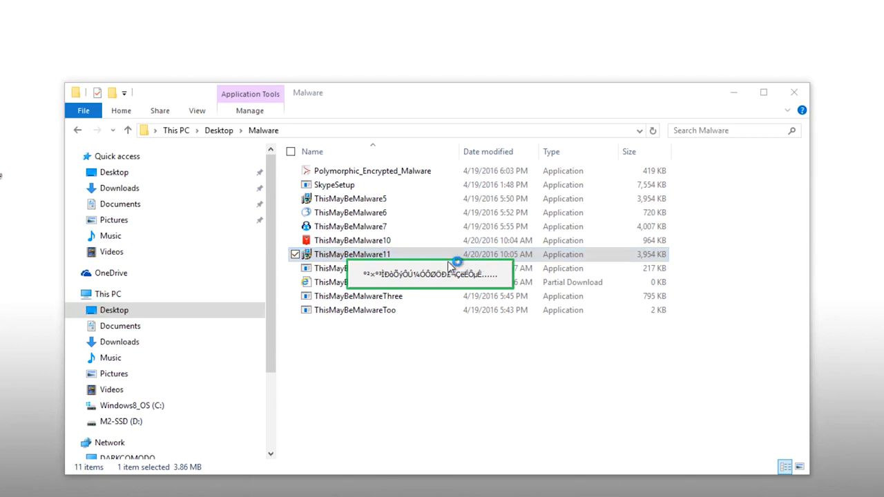
pyautogui.moveTo(343, 269)
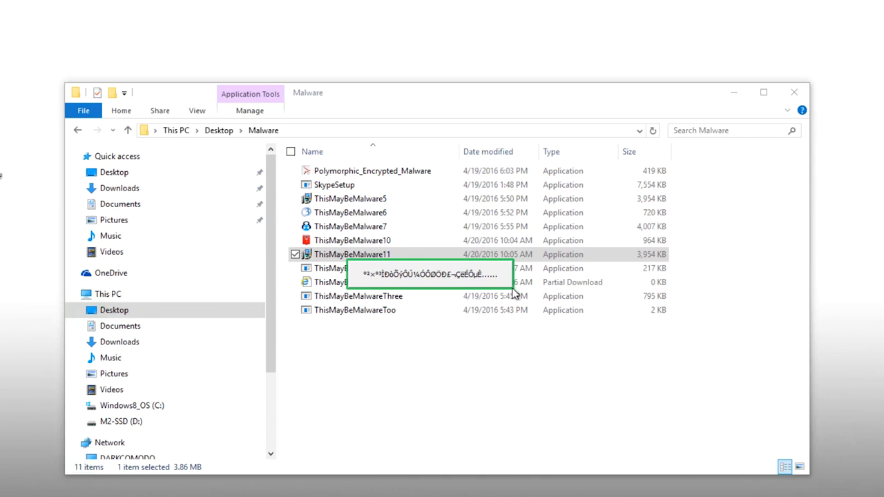
pyautogui.moveTo(517, 270)
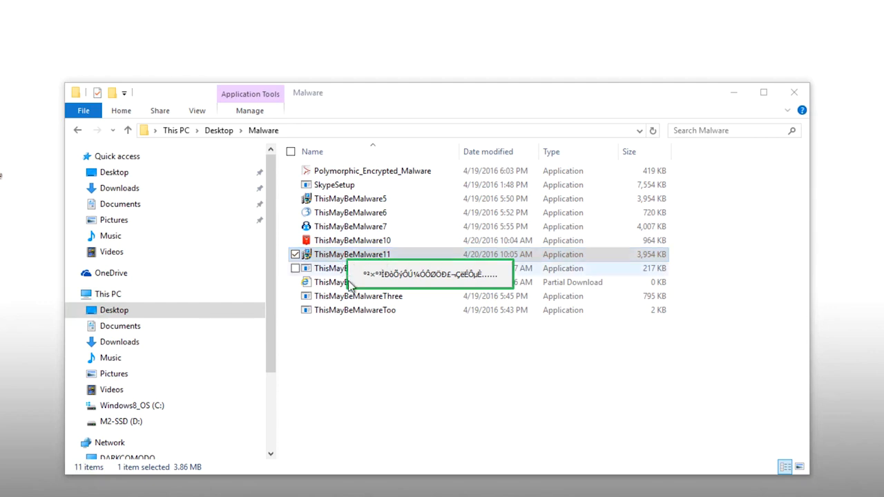
pyautogui.moveTo(500, 293)
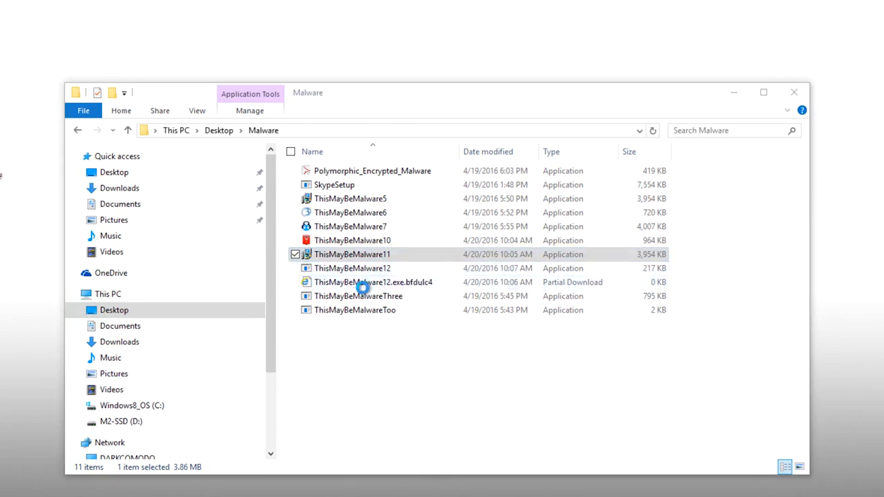
# - Launch another sample and let its Chinese installer extract and finish installing
pyautogui.doubleClick(350, 254)
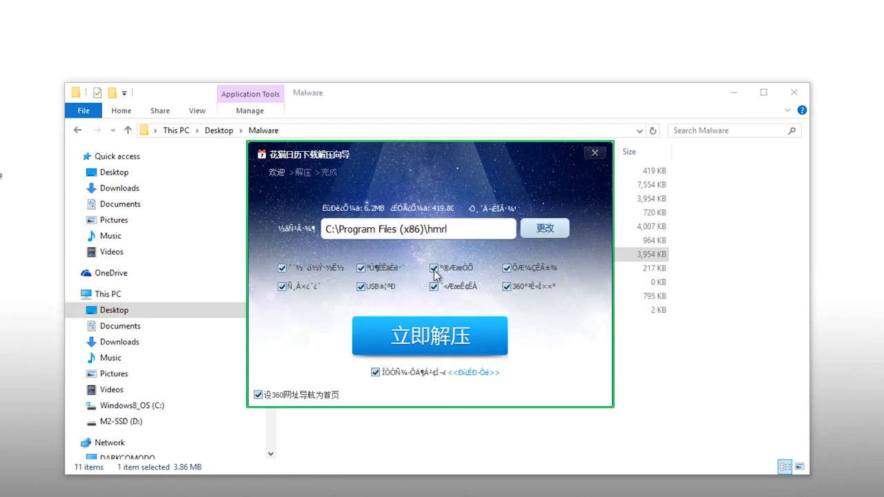
pyautogui.moveTo(588, 163)
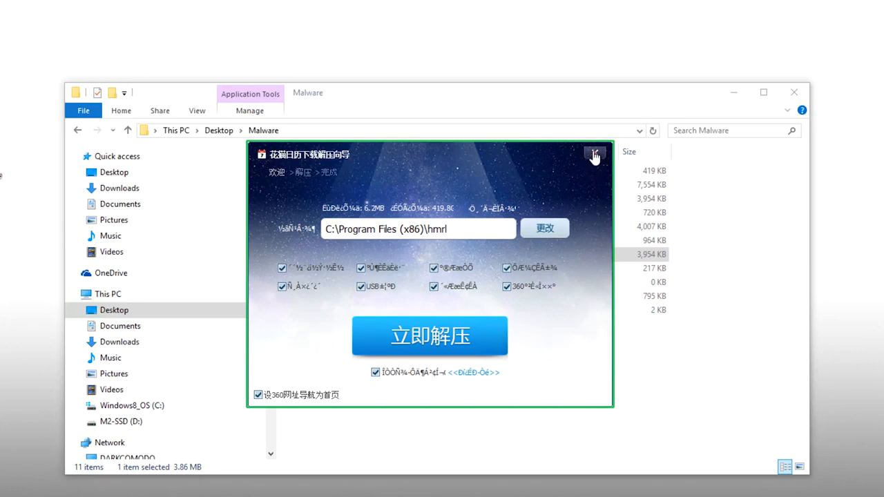
pyautogui.moveTo(594, 149)
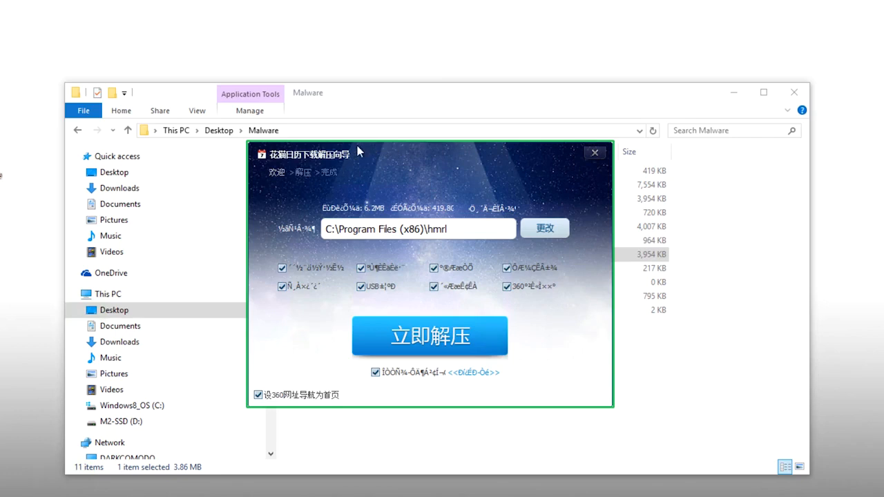
pyautogui.moveTo(273, 150)
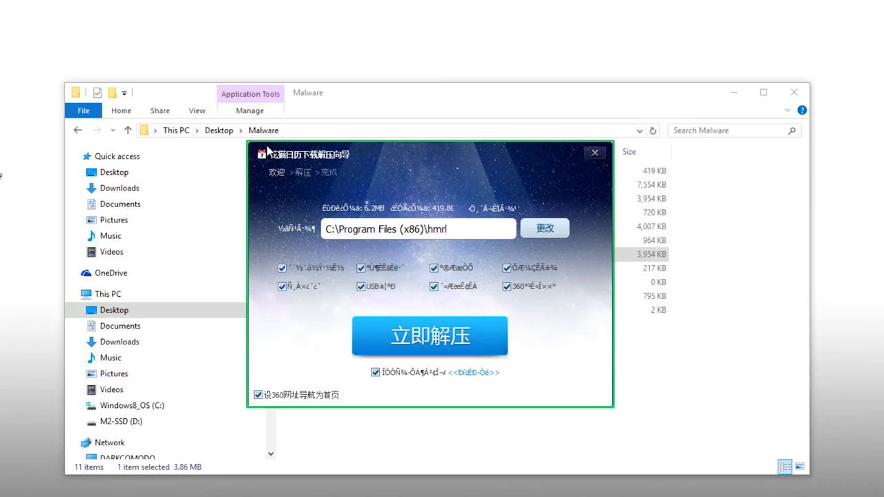
pyautogui.moveTo(249, 154)
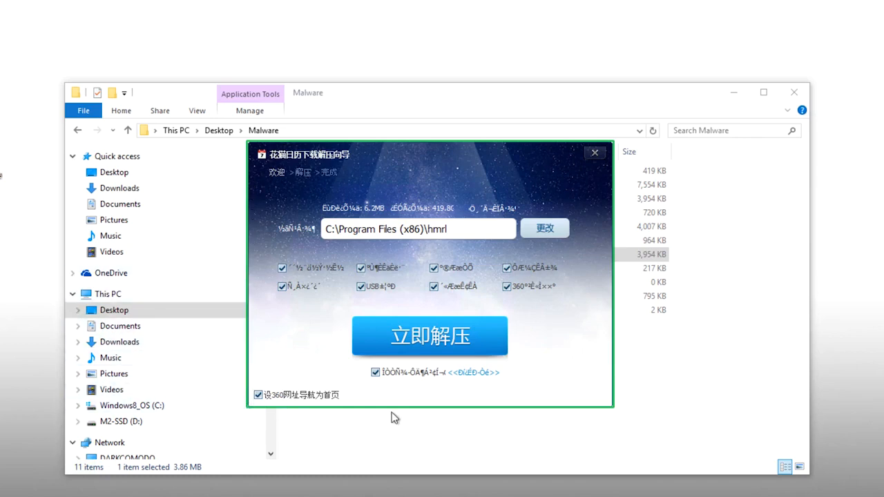
pyautogui.moveTo(599, 423)
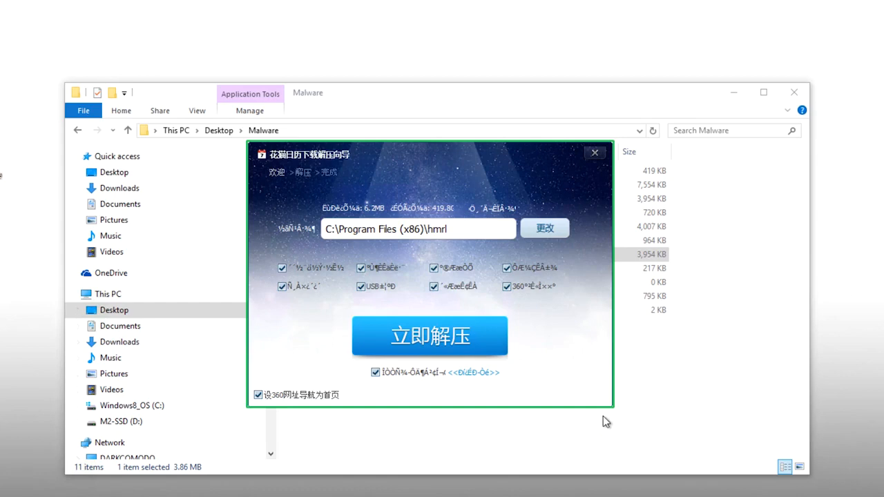
pyautogui.moveTo(487, 373)
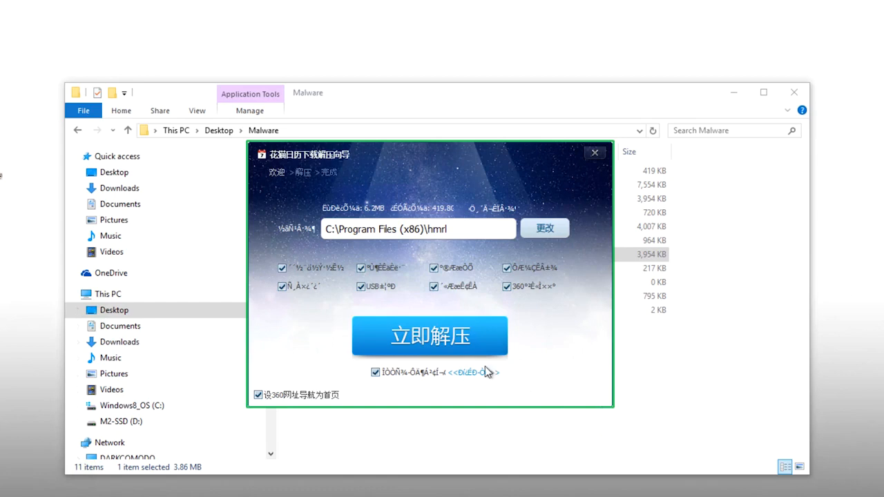
pyautogui.moveTo(445, 343)
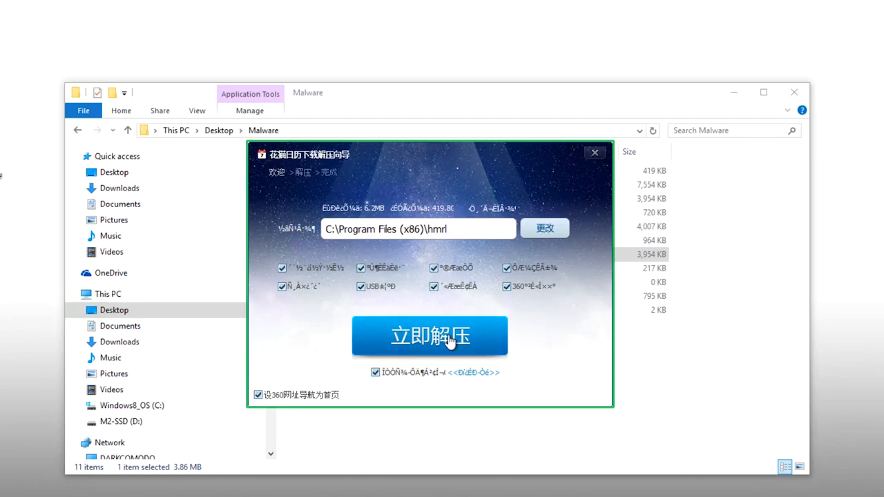
pyautogui.click(431, 337)
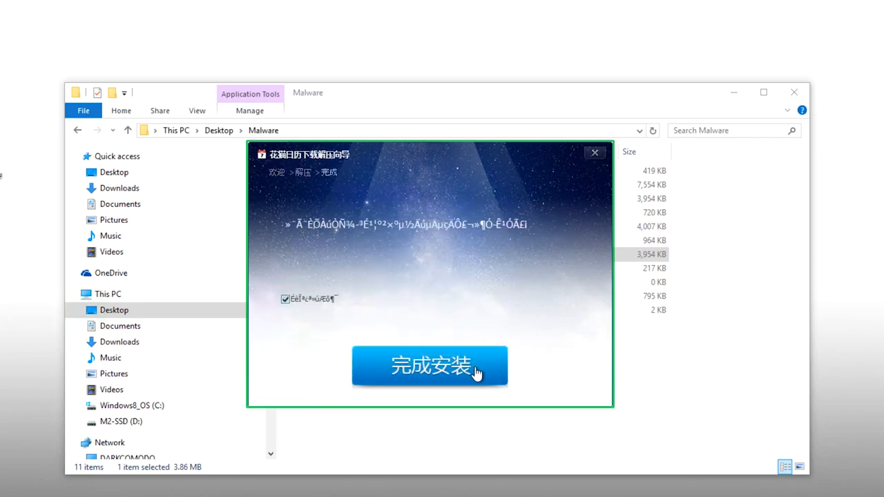
pyautogui.click(429, 366)
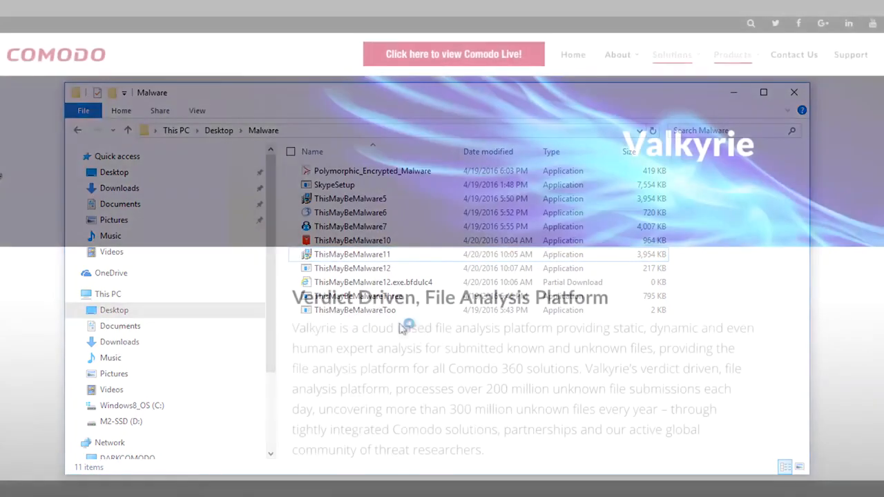
# - Scroll the Comodo Valkyrie page to the 'Verdict Driven, File Analysis Platform' text
pyautogui.click(794, 91)
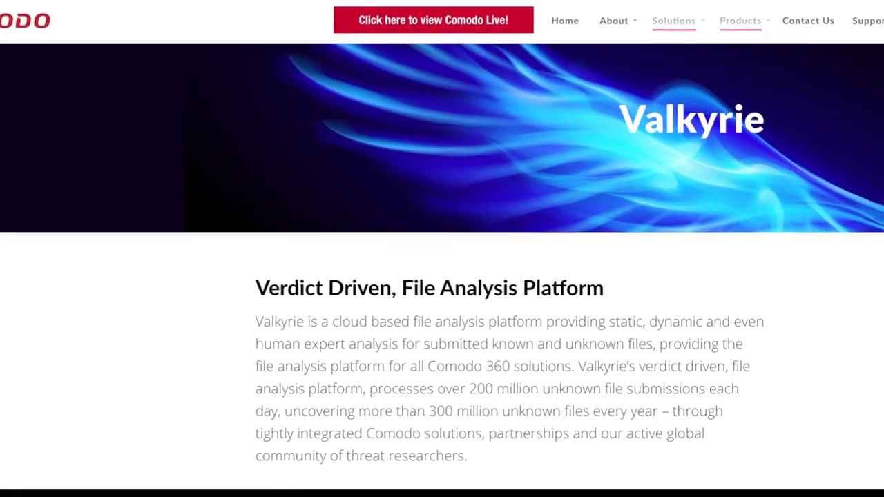
pyautogui.scroll(-3)
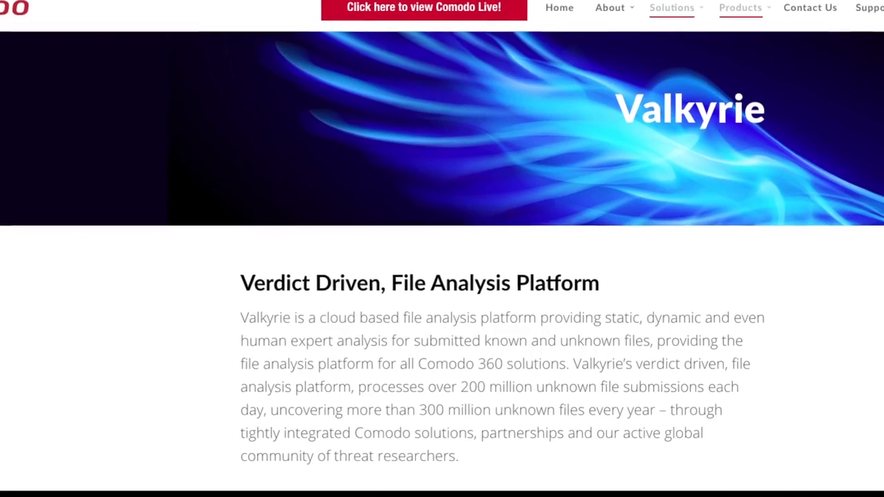
pyautogui.scroll(-3)
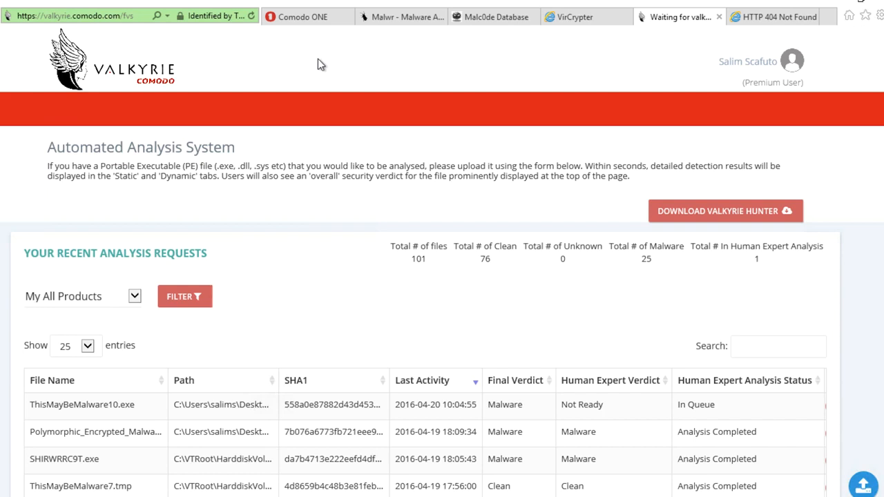
pyautogui.moveTo(99, 405)
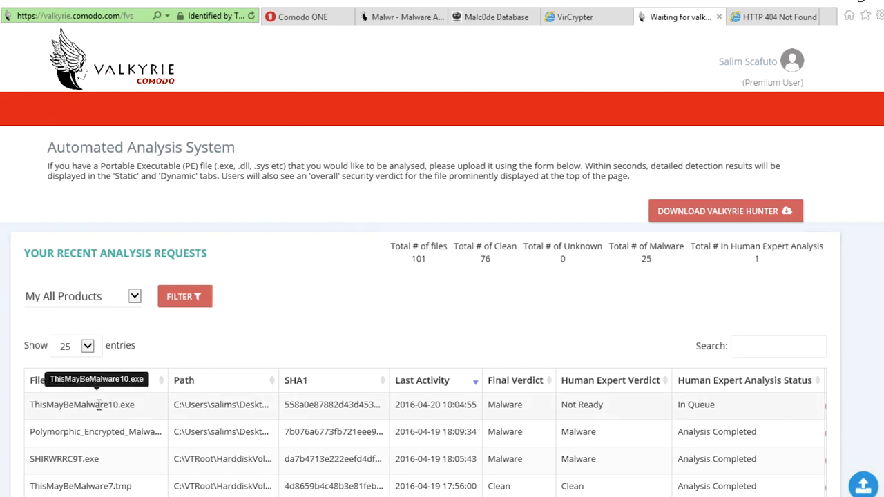
# - View the Valkyrie summary report for ThisMayBeMalware10.exe with its Malware verdict
pyautogui.doubleClick(81, 406)
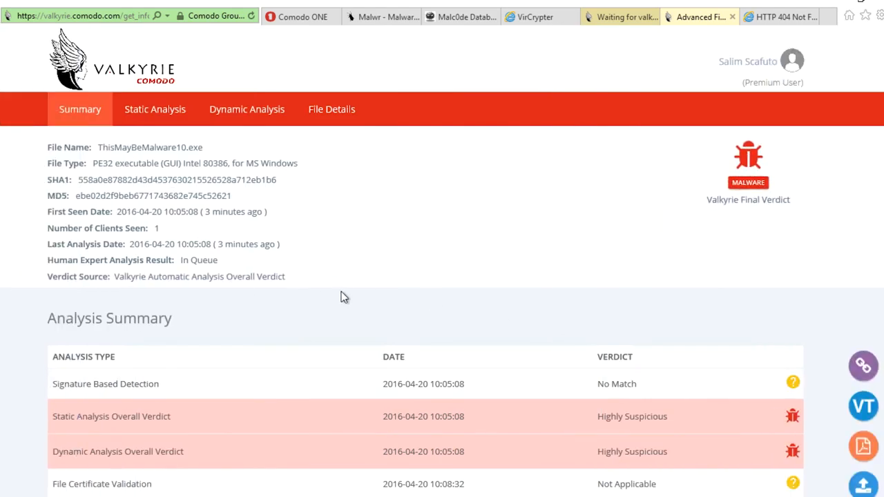
# - Review the Static and Dynamic Analysis results down to the Suspicious Behaviors list
pyautogui.scroll(-3)
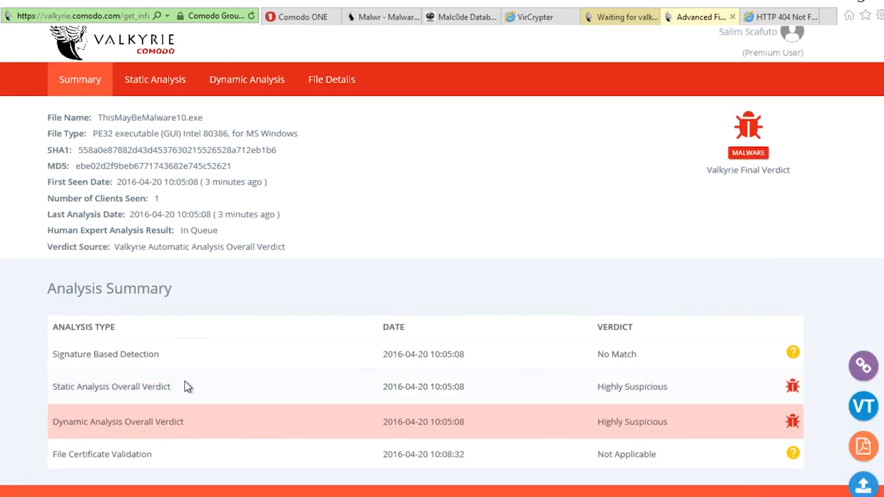
pyautogui.moveTo(132, 423)
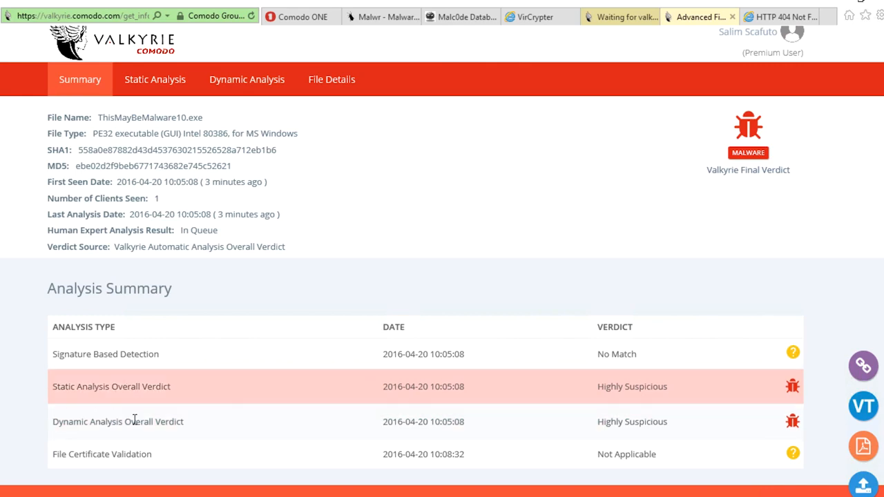
pyautogui.click(154, 79)
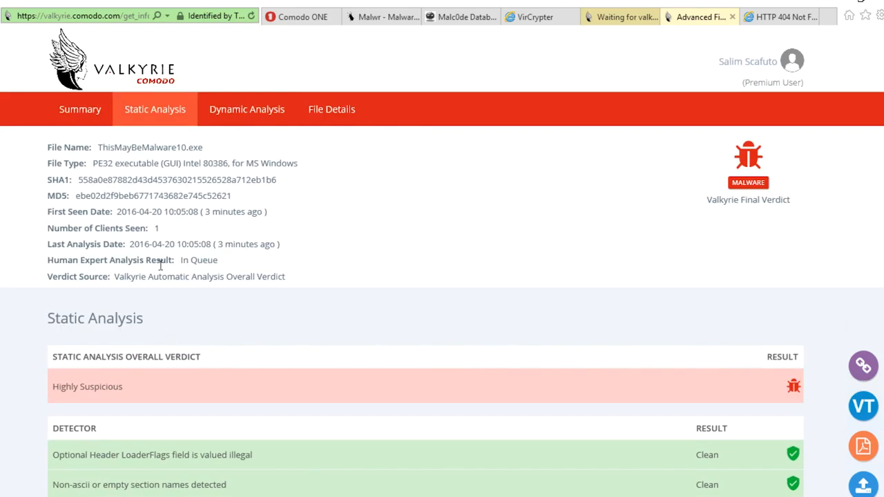
pyautogui.click(246, 109)
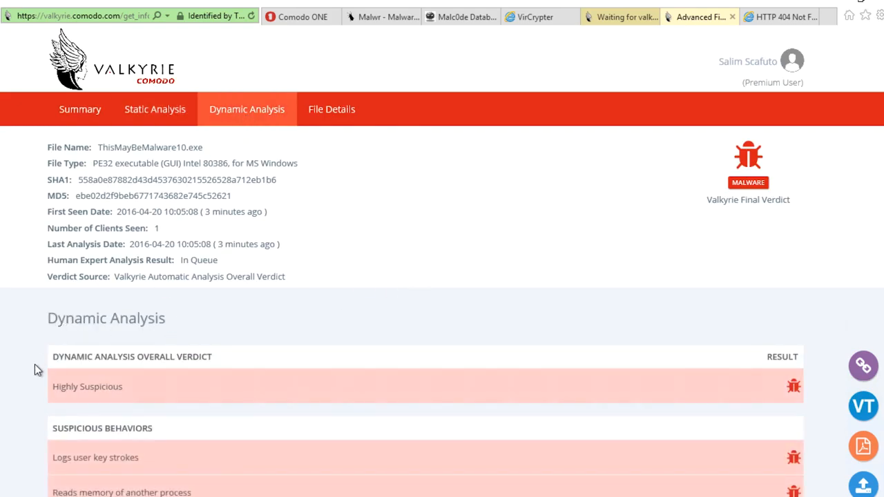
pyautogui.scroll(-3)
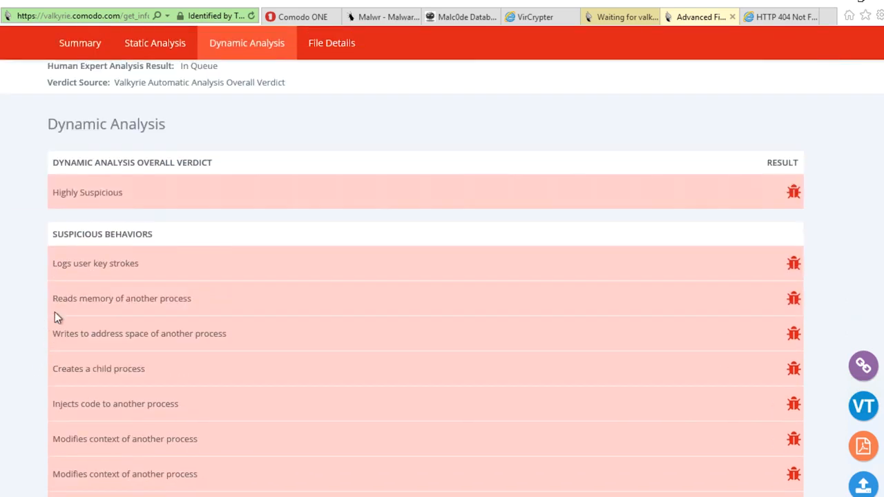
pyautogui.moveTo(55, 272)
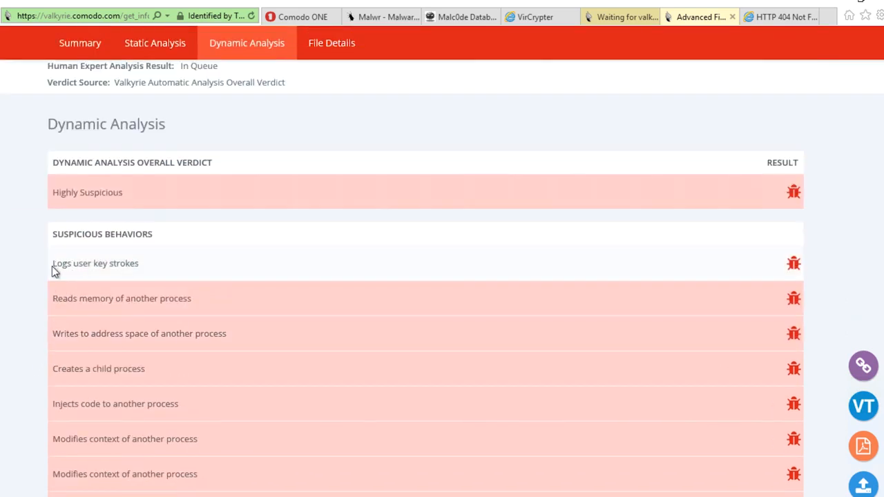
pyautogui.moveTo(113, 269)
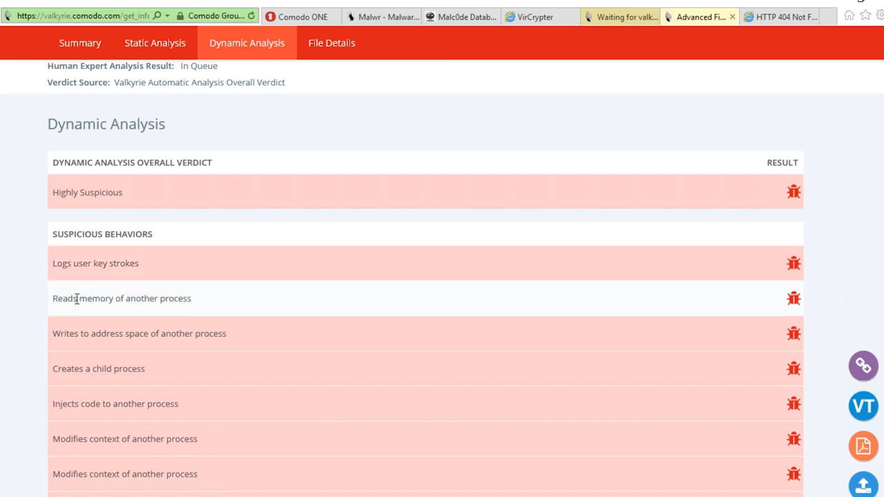
pyautogui.moveTo(147, 305)
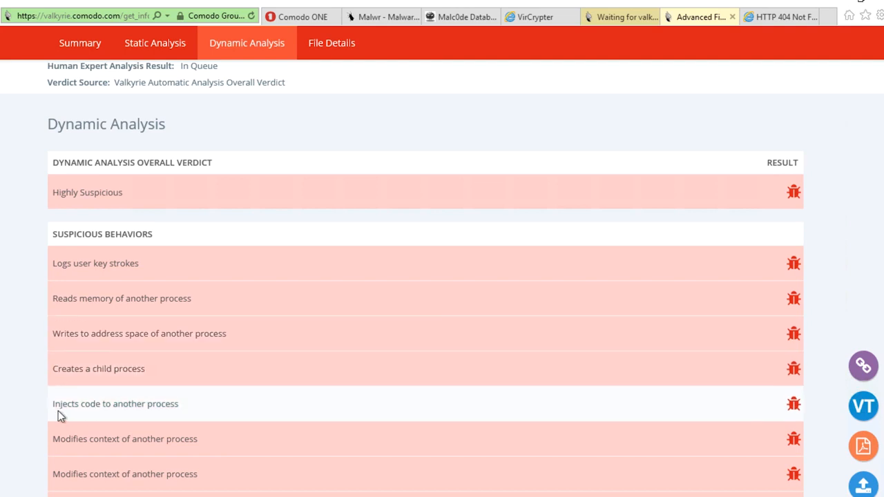
pyautogui.moveTo(174, 420)
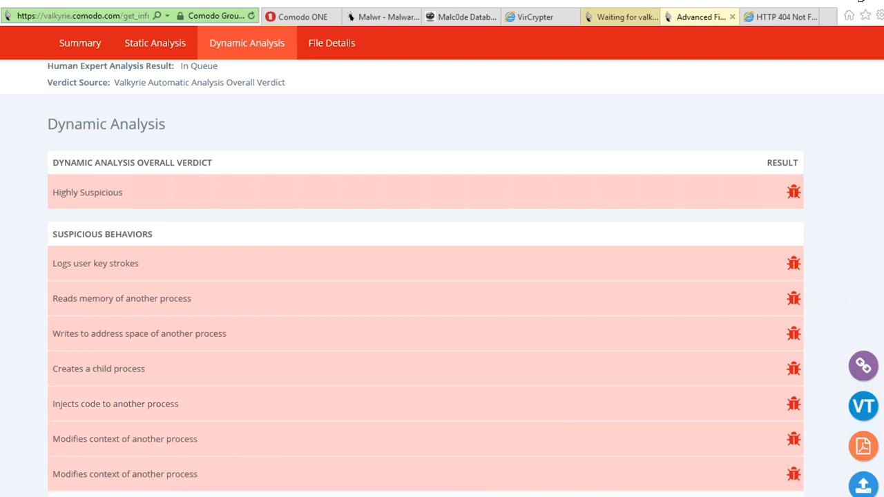
pyautogui.scroll(-3)
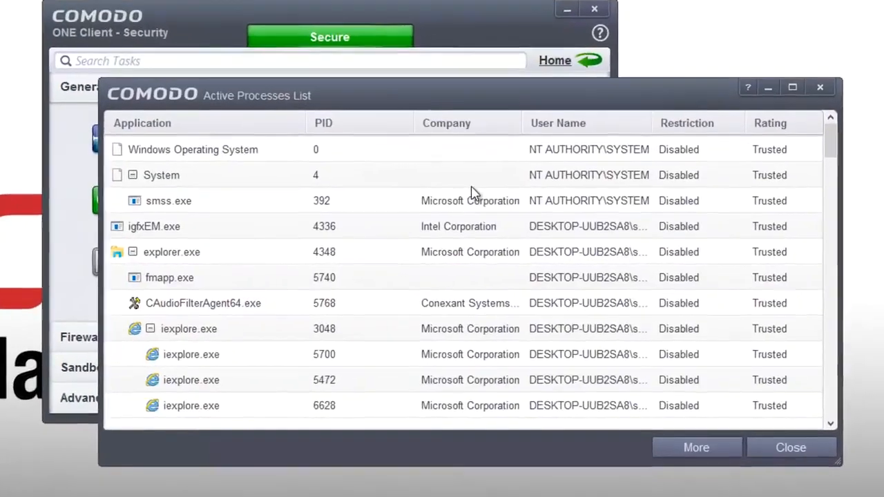
# - Scroll through the Comodo ONE Client's Active Processes List
pyautogui.scroll(-3)
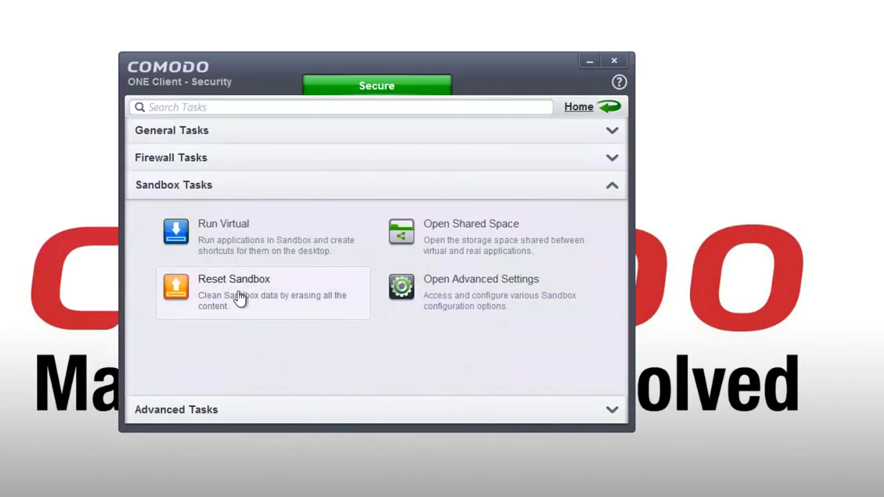
# - Reset the sandbox with Erase Changes and continue past the success message
pyautogui.click(233, 279)
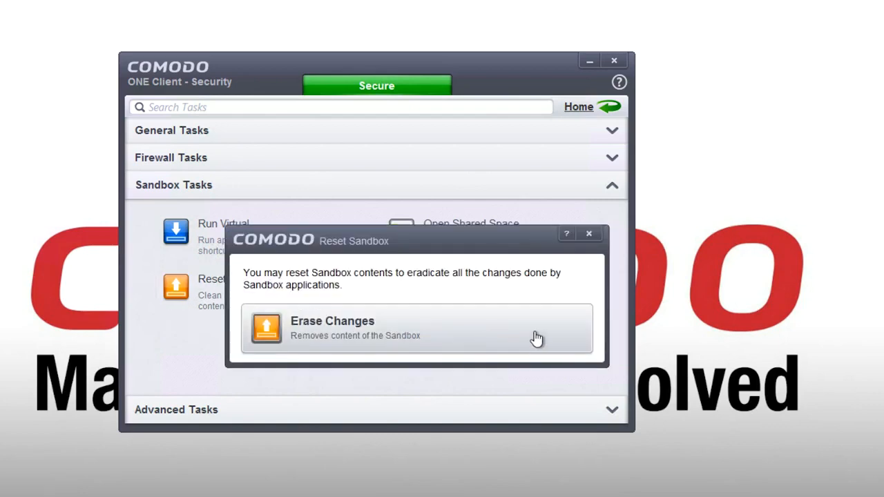
pyautogui.click(588, 234)
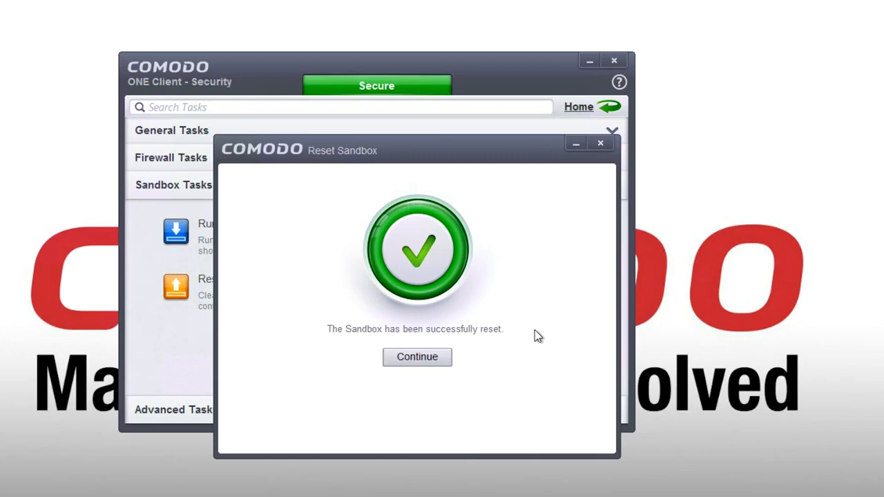
pyautogui.click(417, 356)
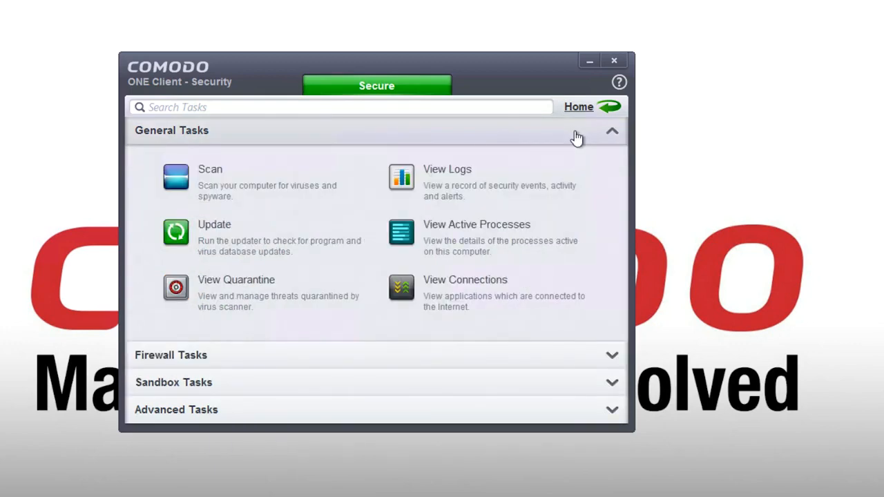
# - View the Active Processes List and scroll to system services like svchost and lsass
pyautogui.click(476, 224)
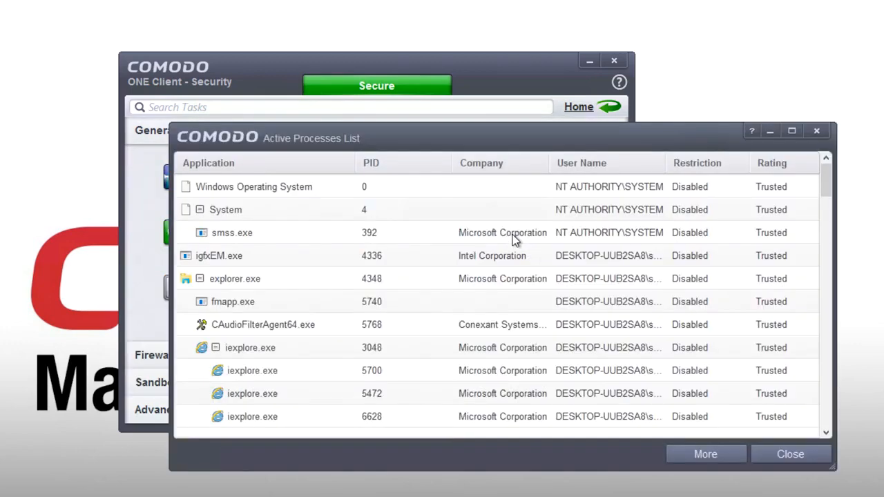
pyautogui.scroll(-3)
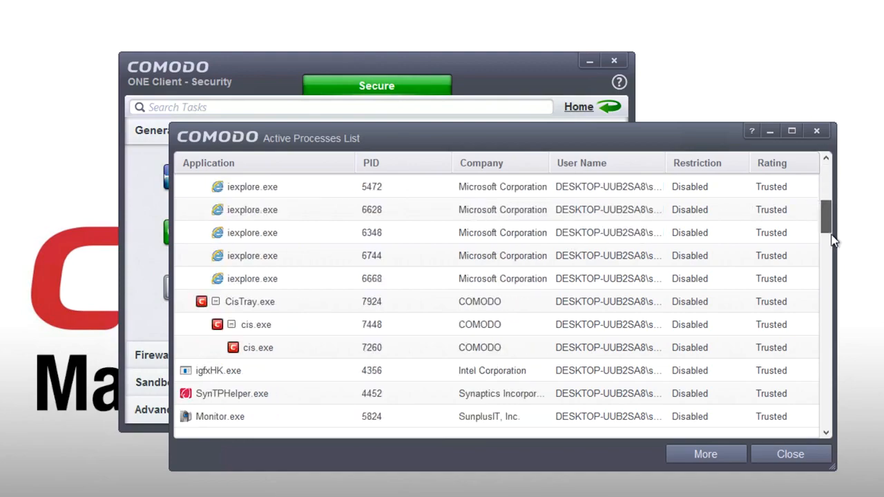
pyautogui.scroll(-3)
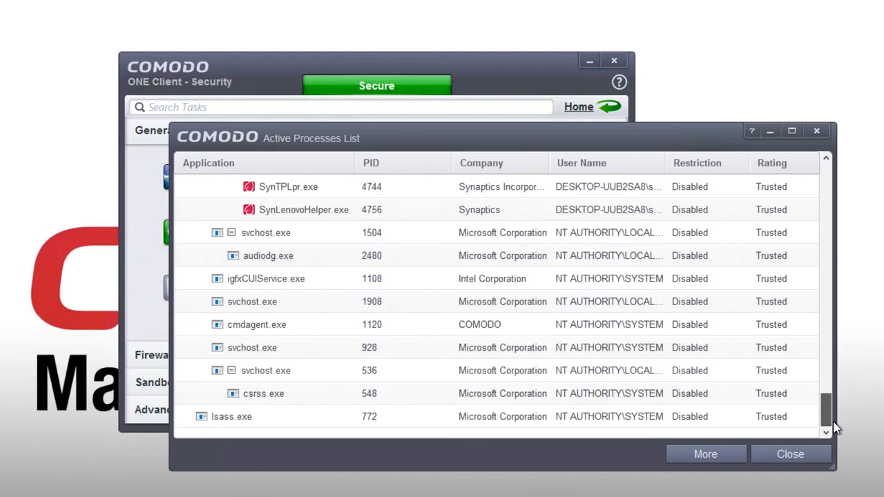